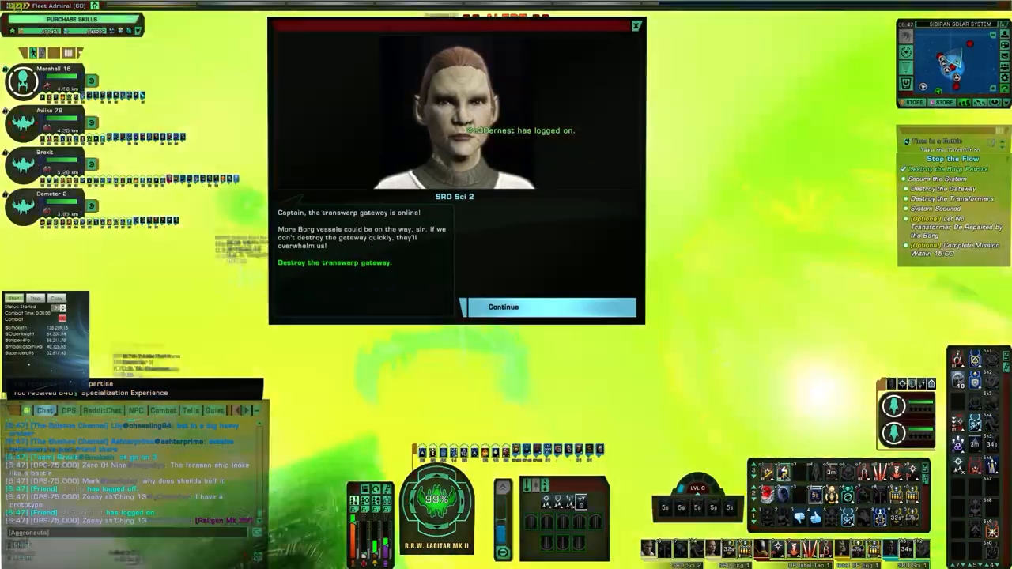
# - Dismiss the bridge officer's transwarp gateway briefing and resume combat against the Borg
pyautogui.click(503, 307)
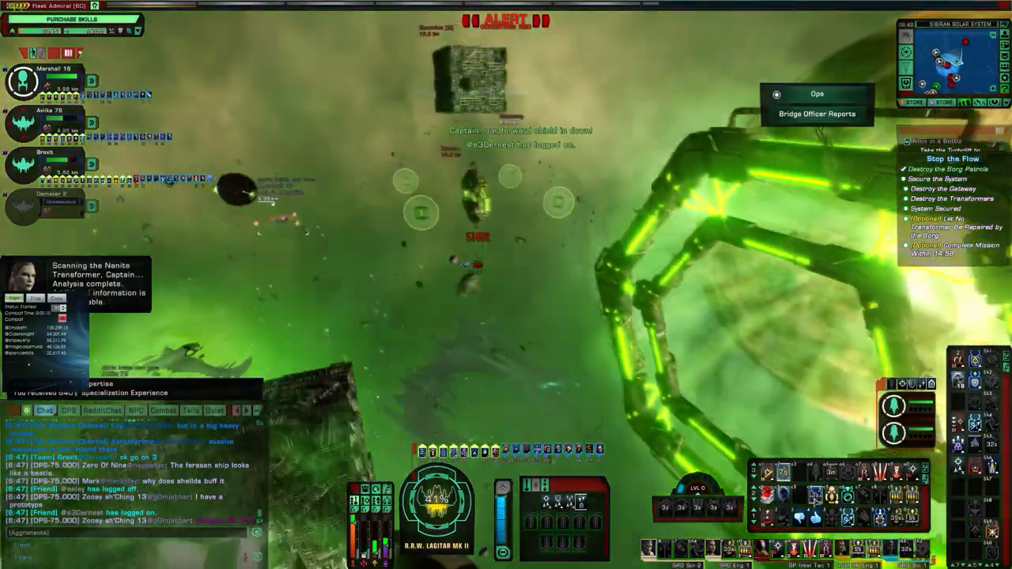